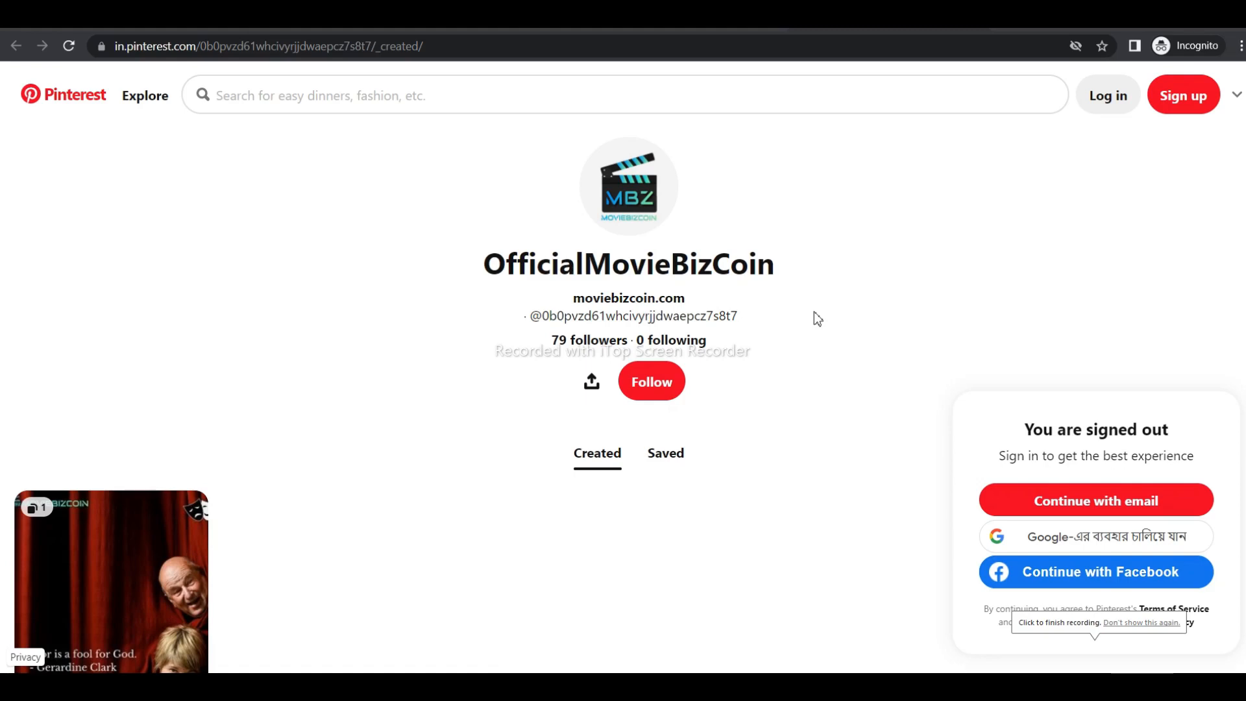
{"action": "mouse_move", "coordinate": [1184, 540]}
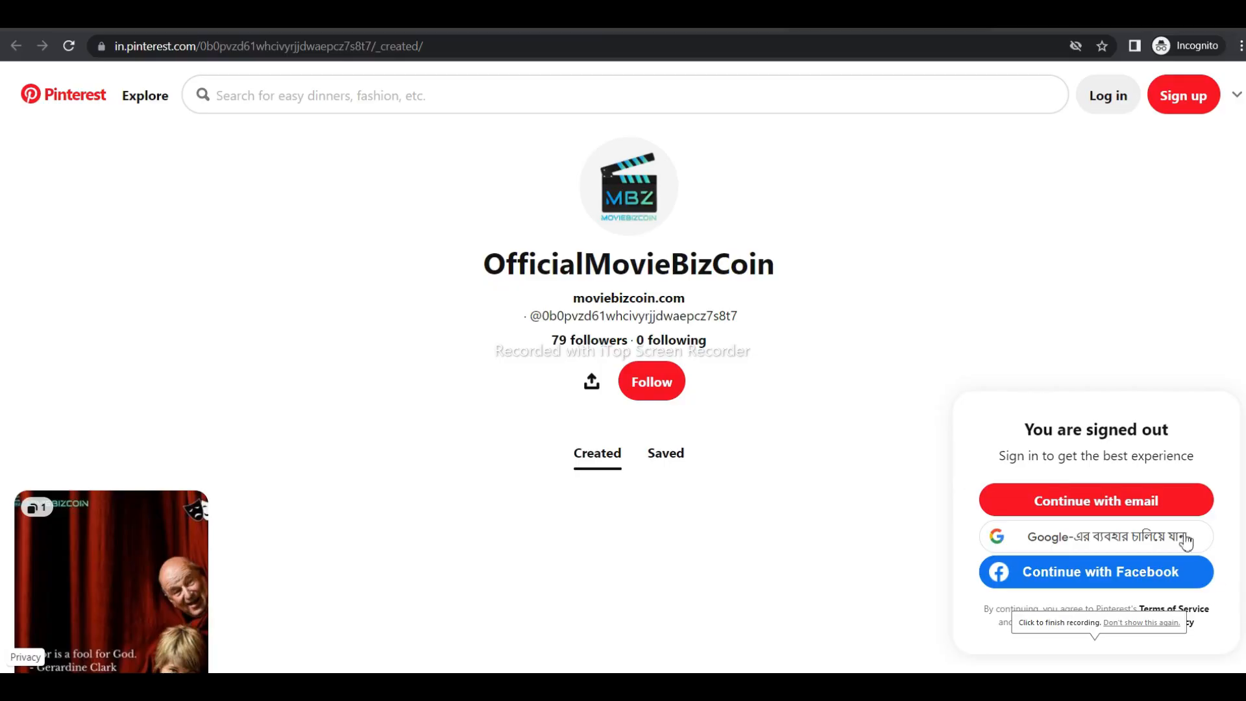
{"action": "scroll", "scroll_direction": "down", "scroll_amount": 3}
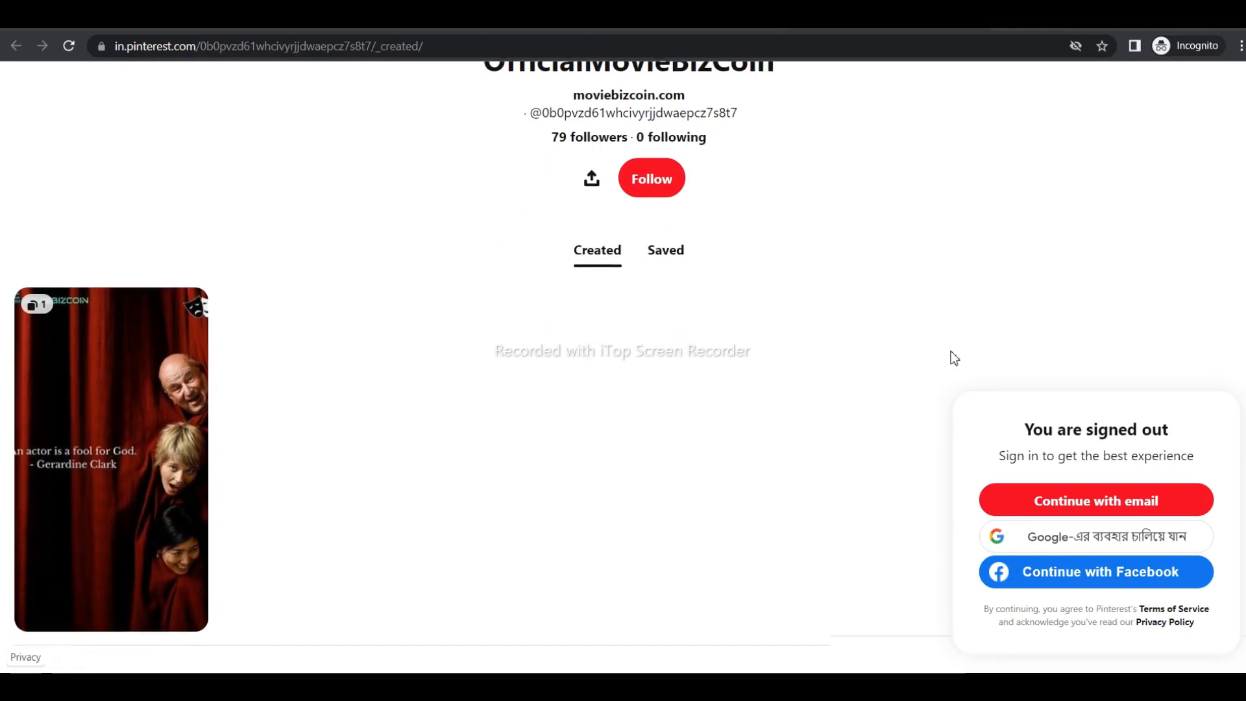
{"action": "scroll", "scroll_direction": "down", "scroll_amount": 3}
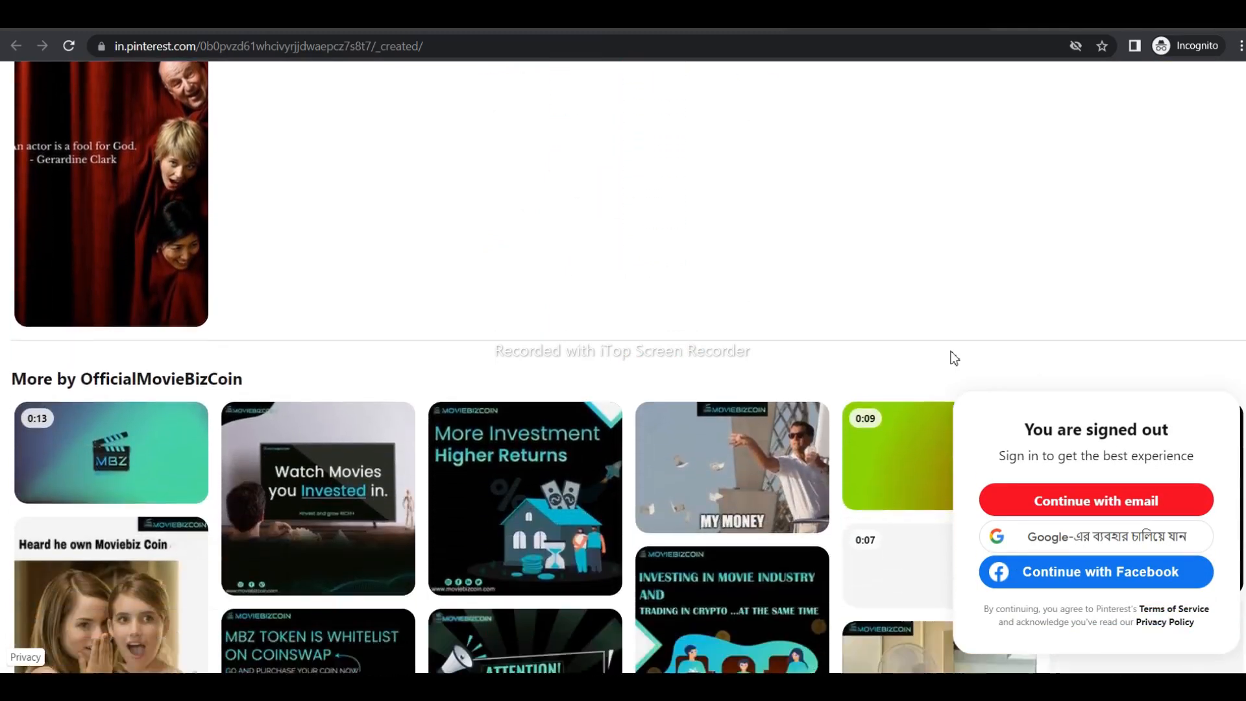
{"action": "scroll", "scroll_direction": "down", "scroll_amount": 3}
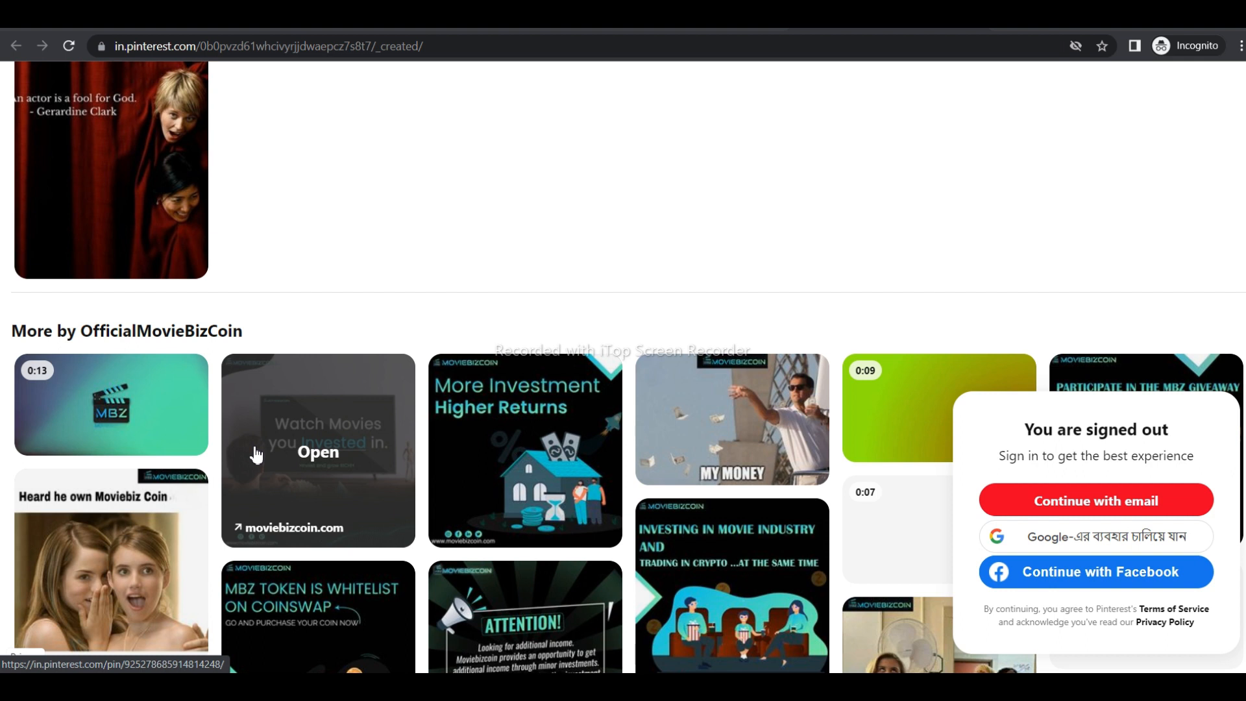
{"action": "scroll", "scroll_direction": "down", "scroll_amount": 3}
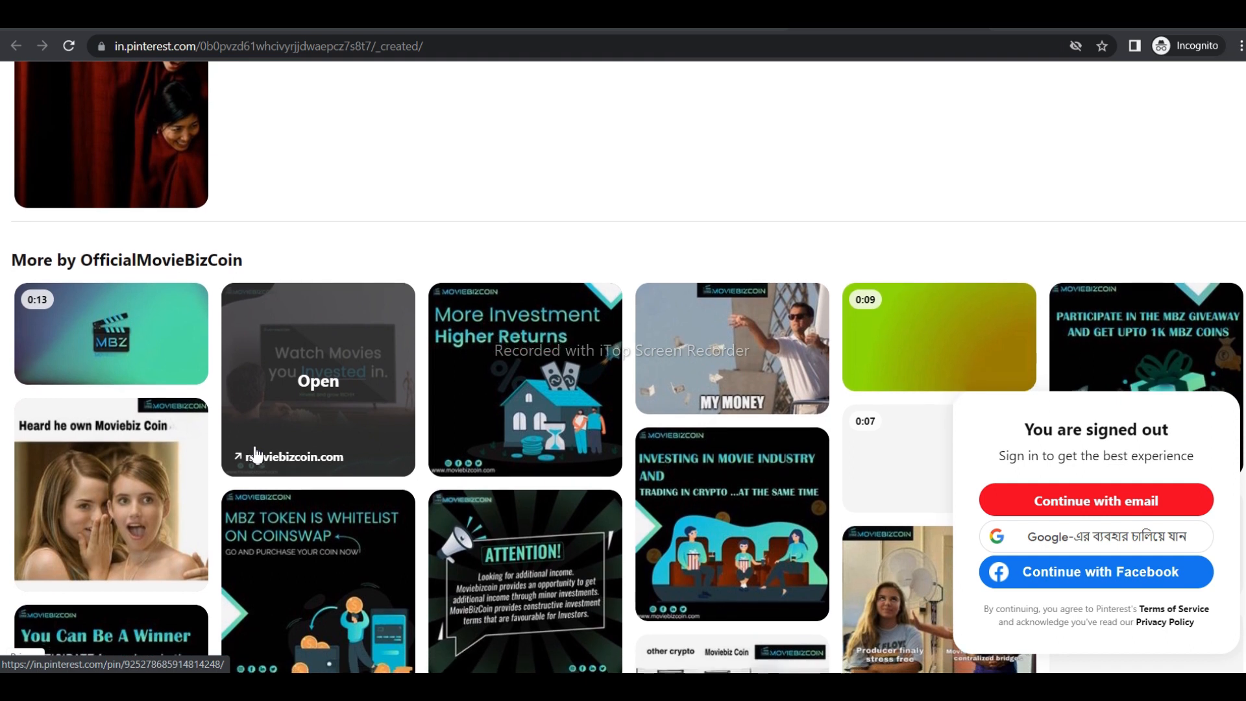
{"action": "scroll", "scroll_direction": "down", "scroll_amount": 3}
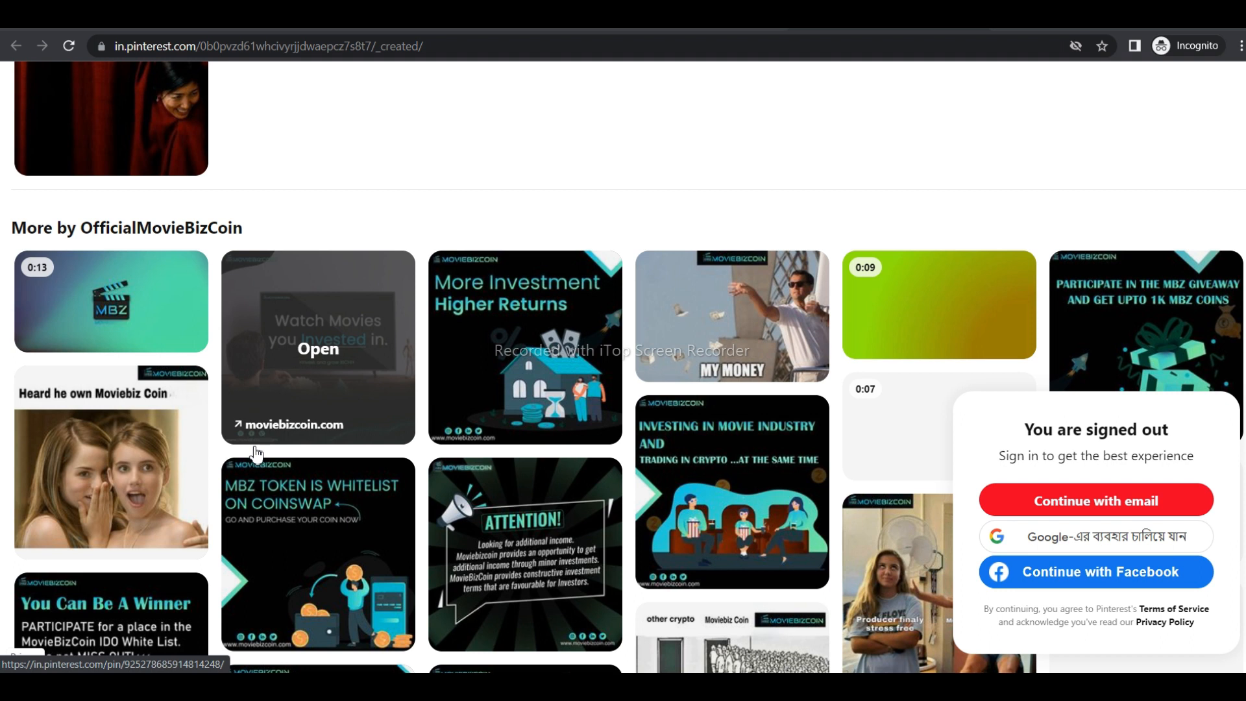
{"action": "scroll", "scroll_direction": "down", "scroll_amount": 3}
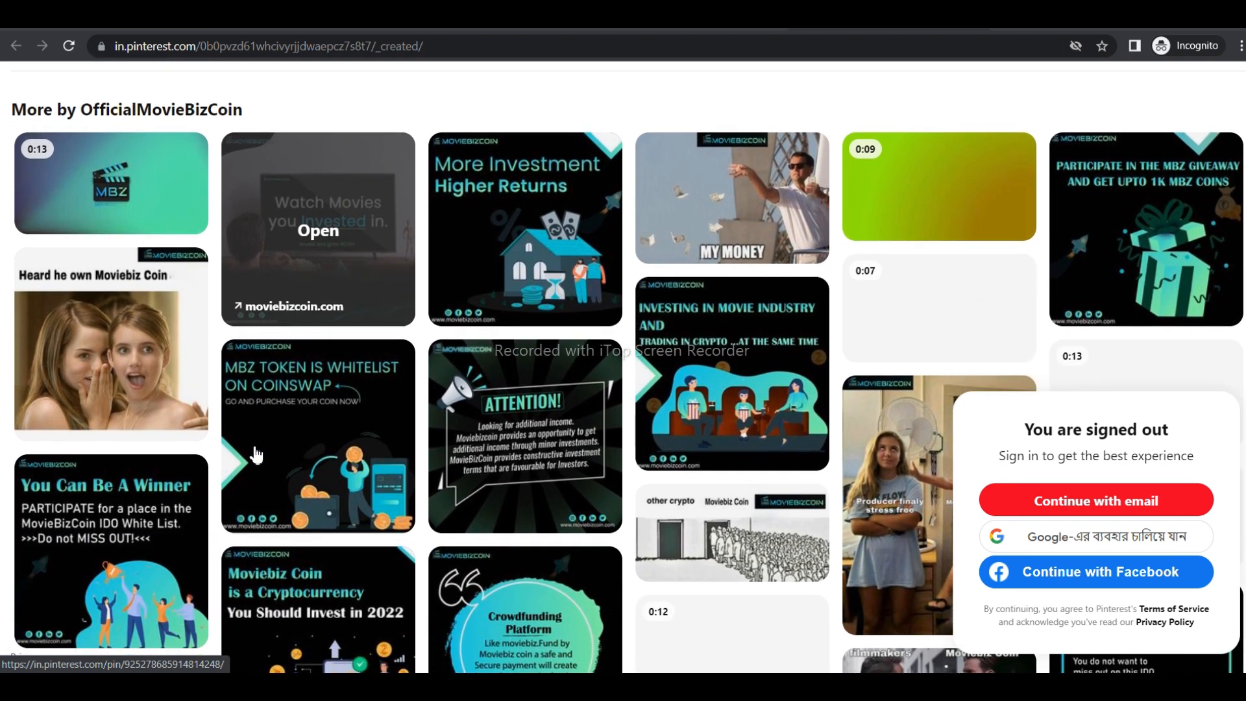
{"action": "scroll", "scroll_direction": "down", "scroll_amount": 3}
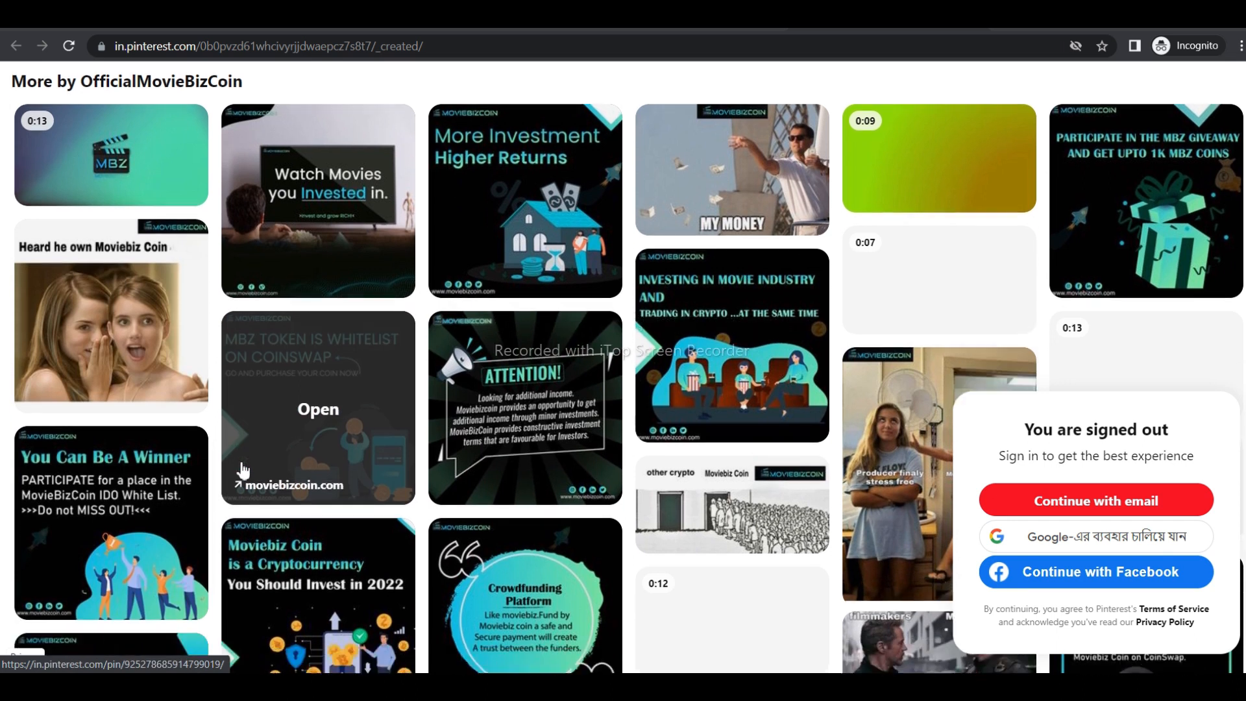
{"action": "scroll", "scroll_direction": "down", "scroll_amount": 3}
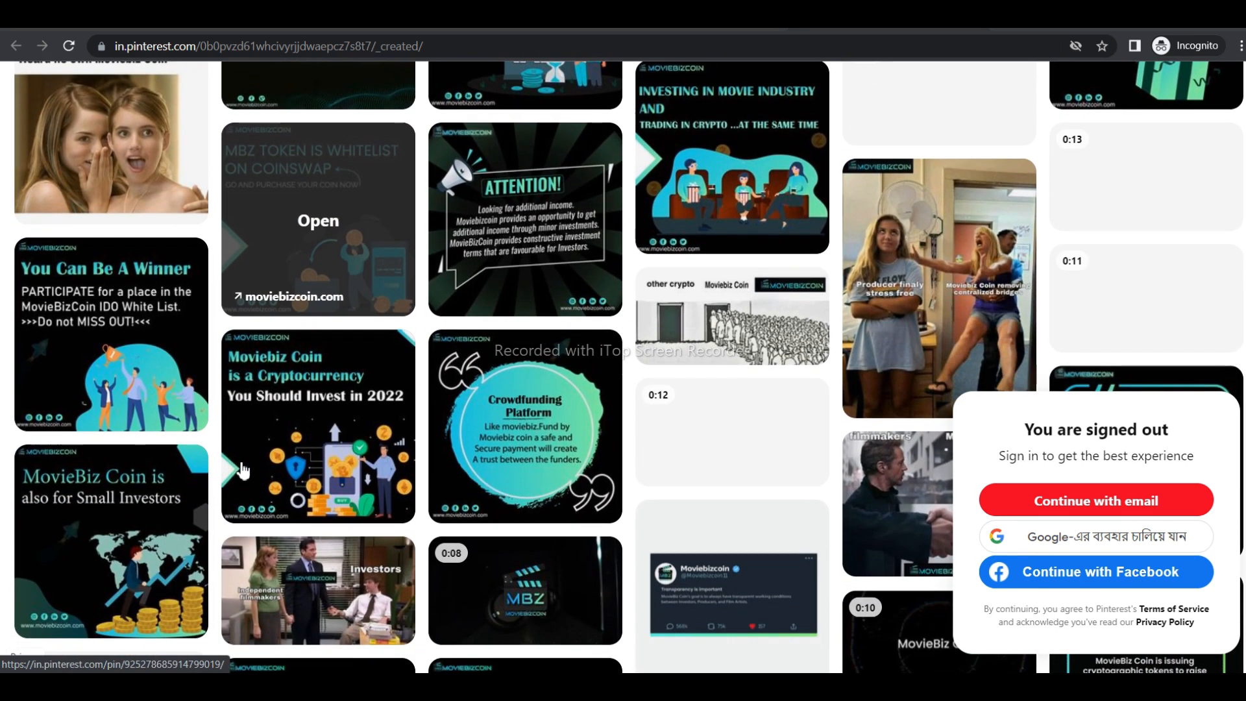
{"action": "scroll", "scroll_direction": "down", "scroll_amount": 3}
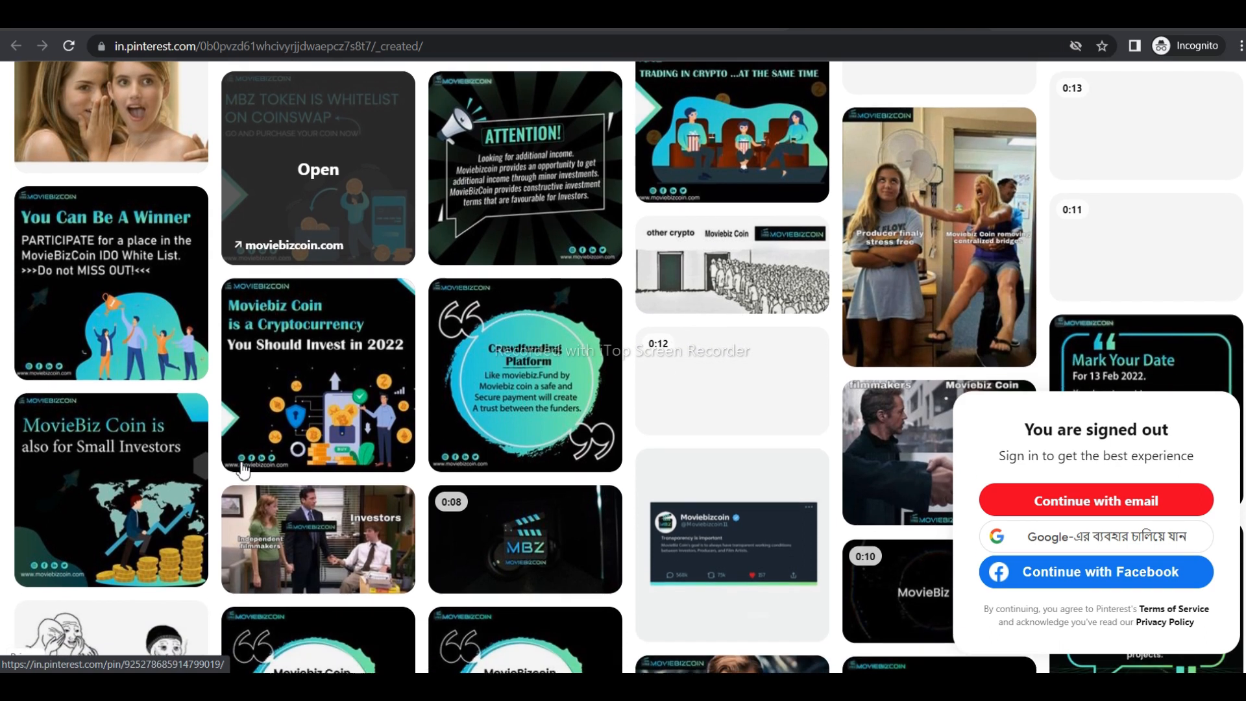
{"action": "scroll", "scroll_direction": "down", "scroll_amount": 3}
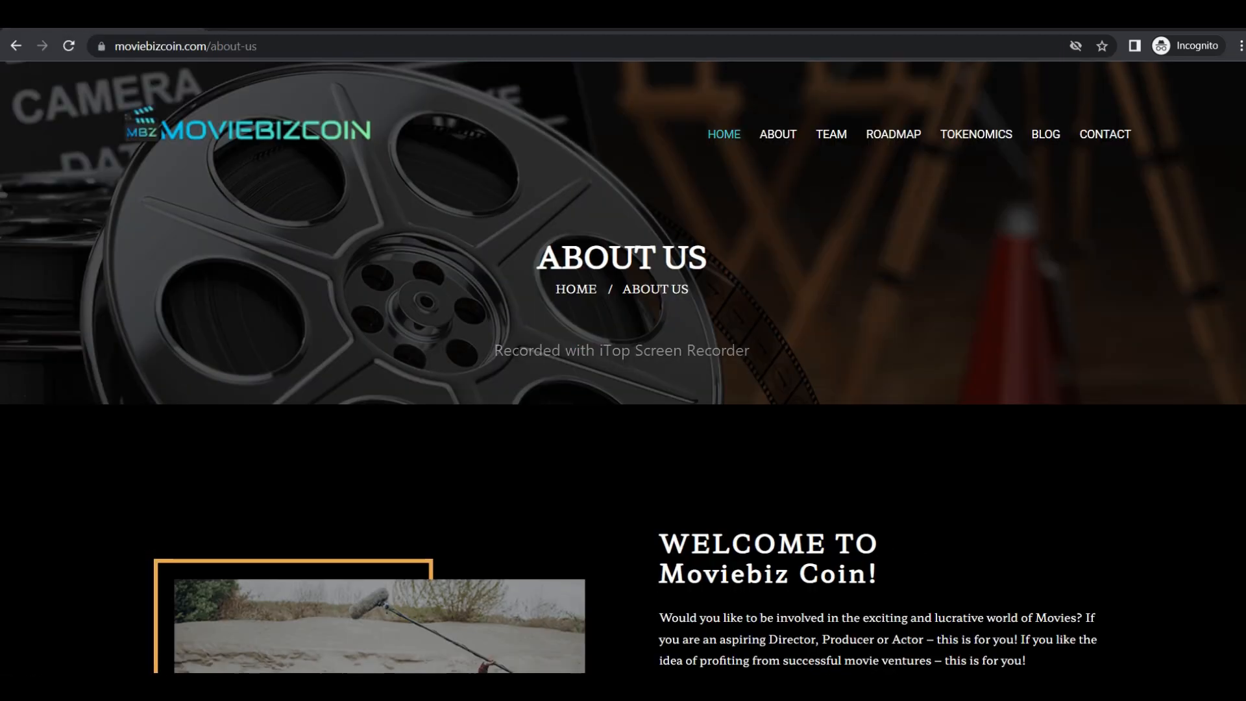
{"action": "scroll", "scroll_direction": "down", "scroll_amount": 3}
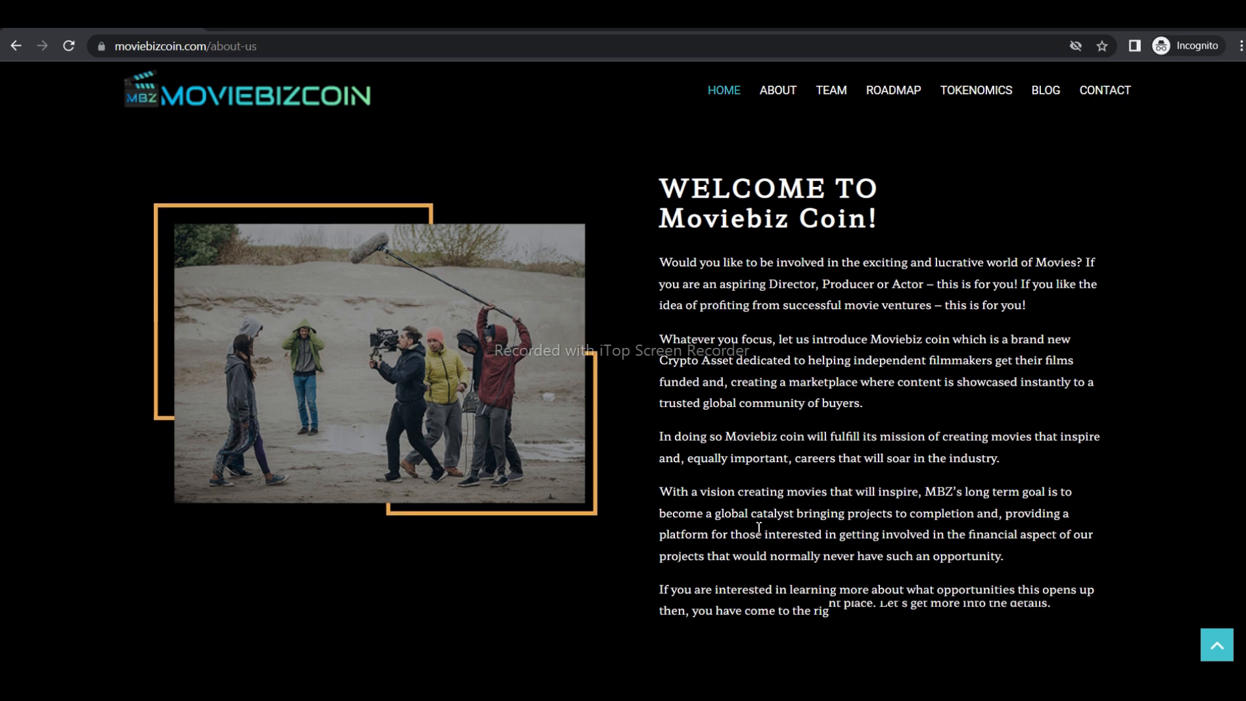
{"action": "scroll", "scroll_direction": "down", "scroll_amount": 3}
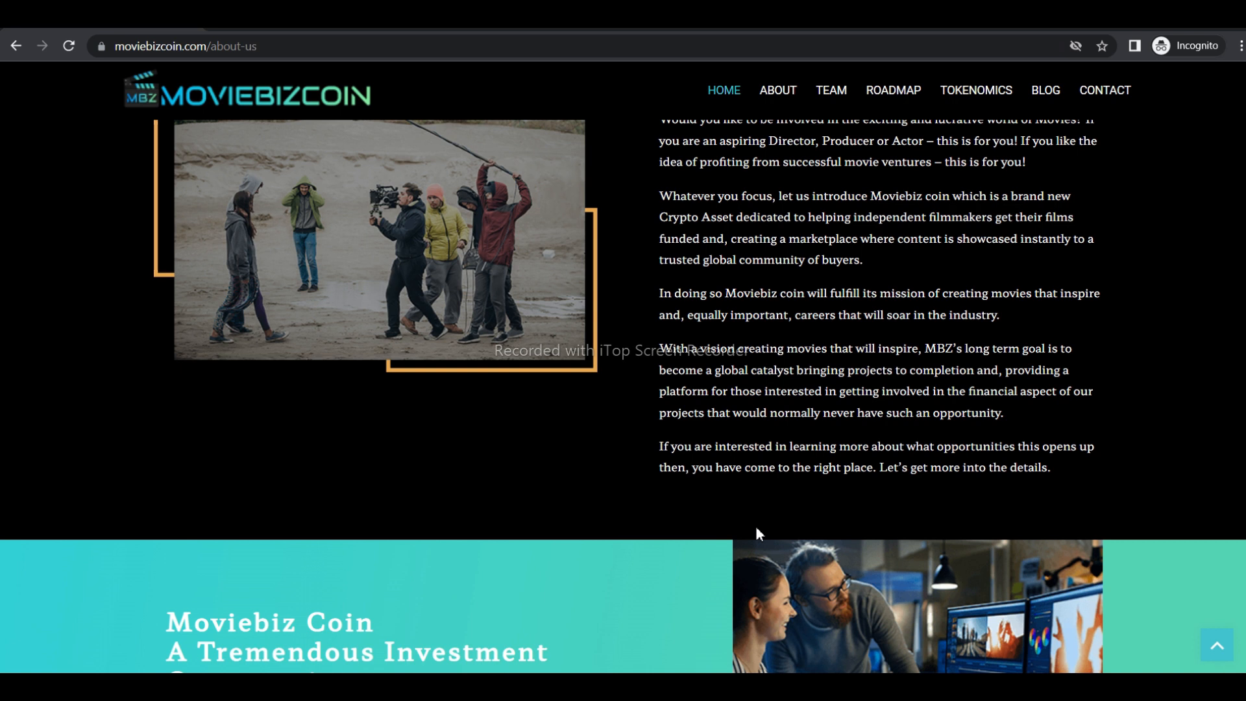
{"action": "scroll", "scroll_direction": "down", "scroll_amount": 3}
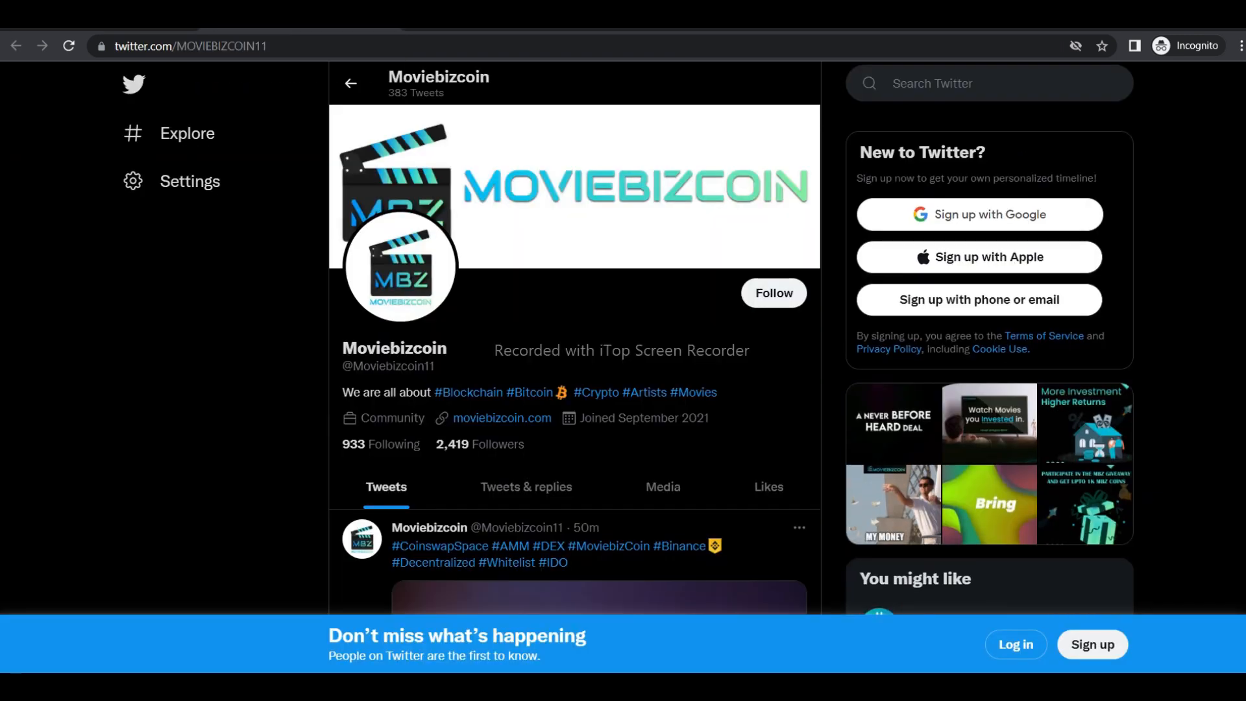
{"action": "scroll", "scroll_direction": "down", "scroll_amount": 3}
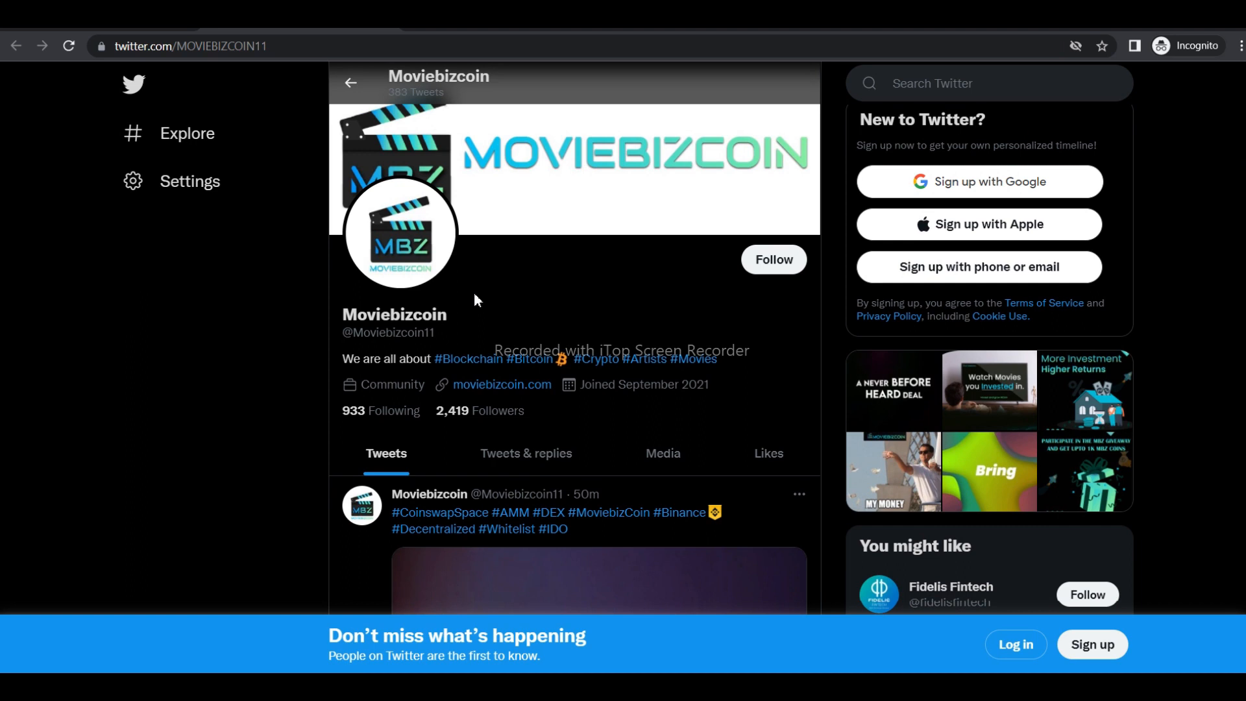
{"action": "scroll", "scroll_direction": "down", "scroll_amount": 3}
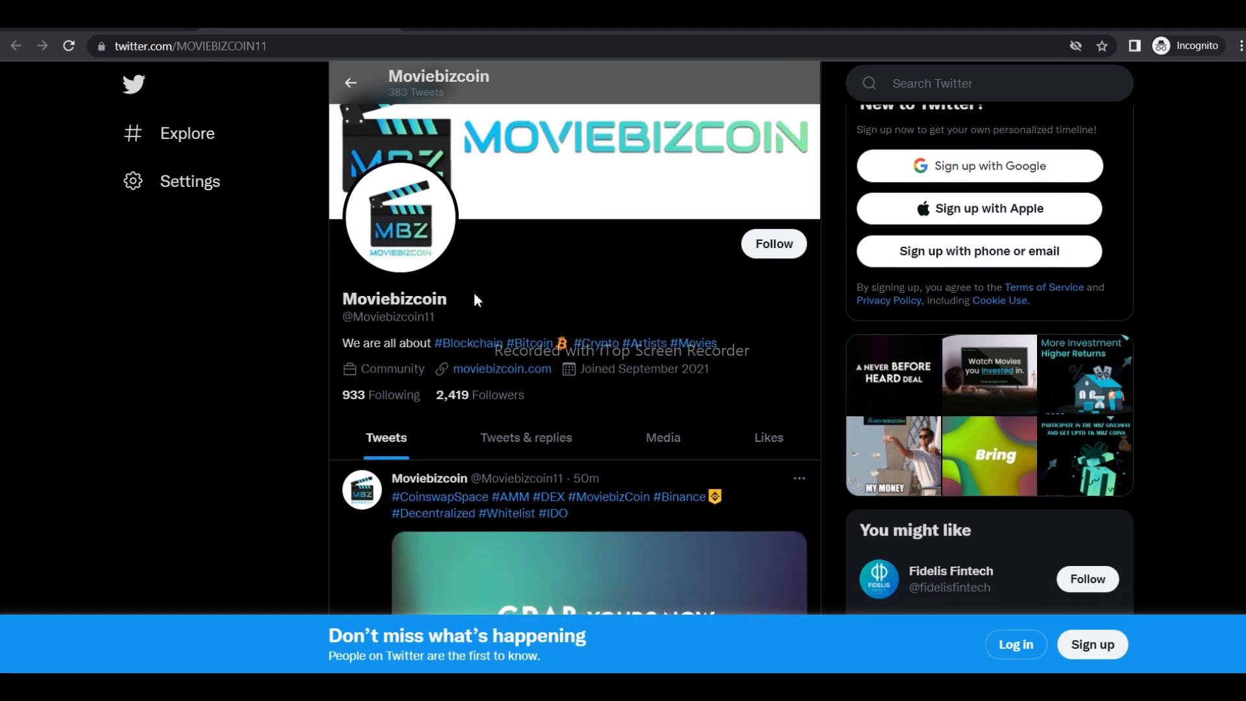
{"action": "scroll", "scroll_direction": "down", "scroll_amount": 3}
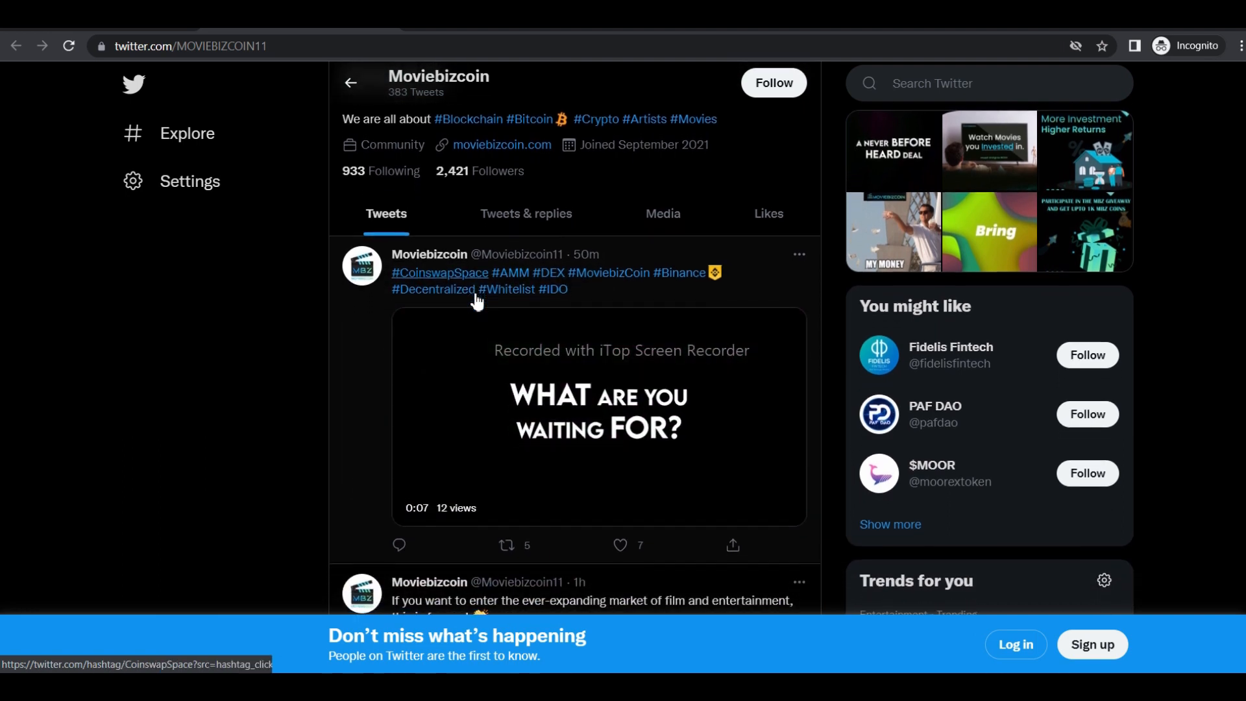
{"action": "scroll", "scroll_direction": "down", "scroll_amount": 3}
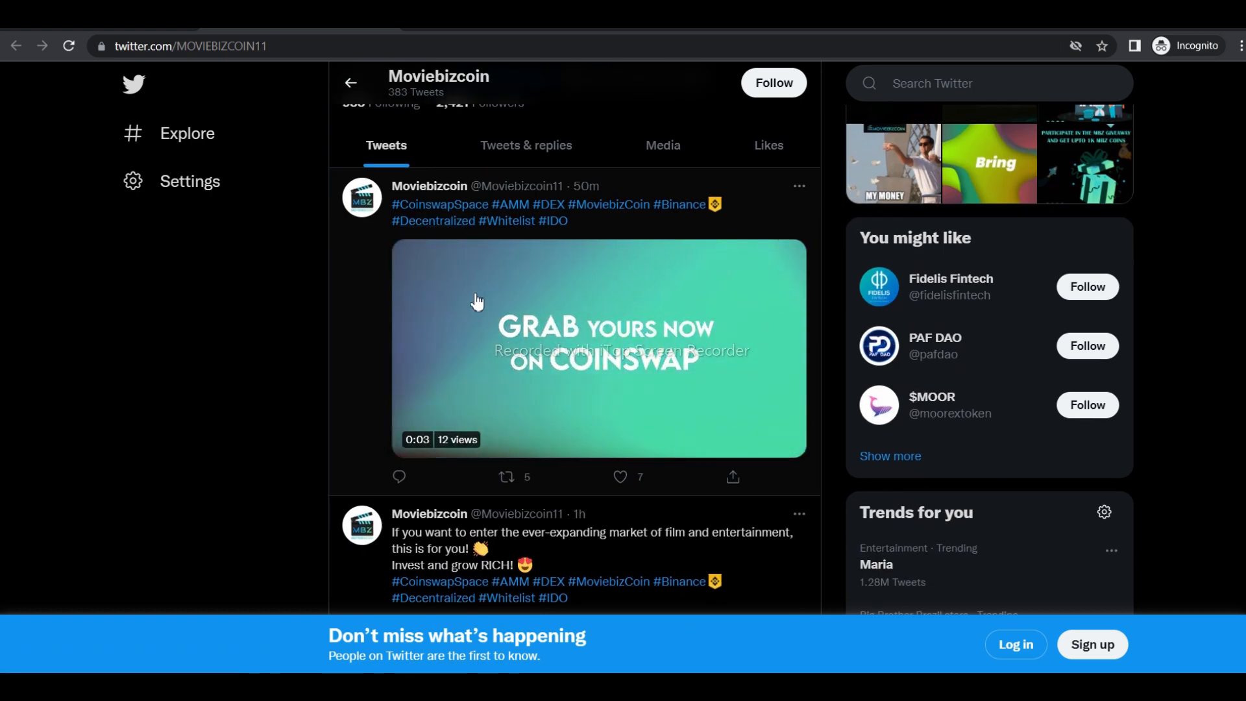
{"action": "scroll", "scroll_direction": "down", "scroll_amount": 3}
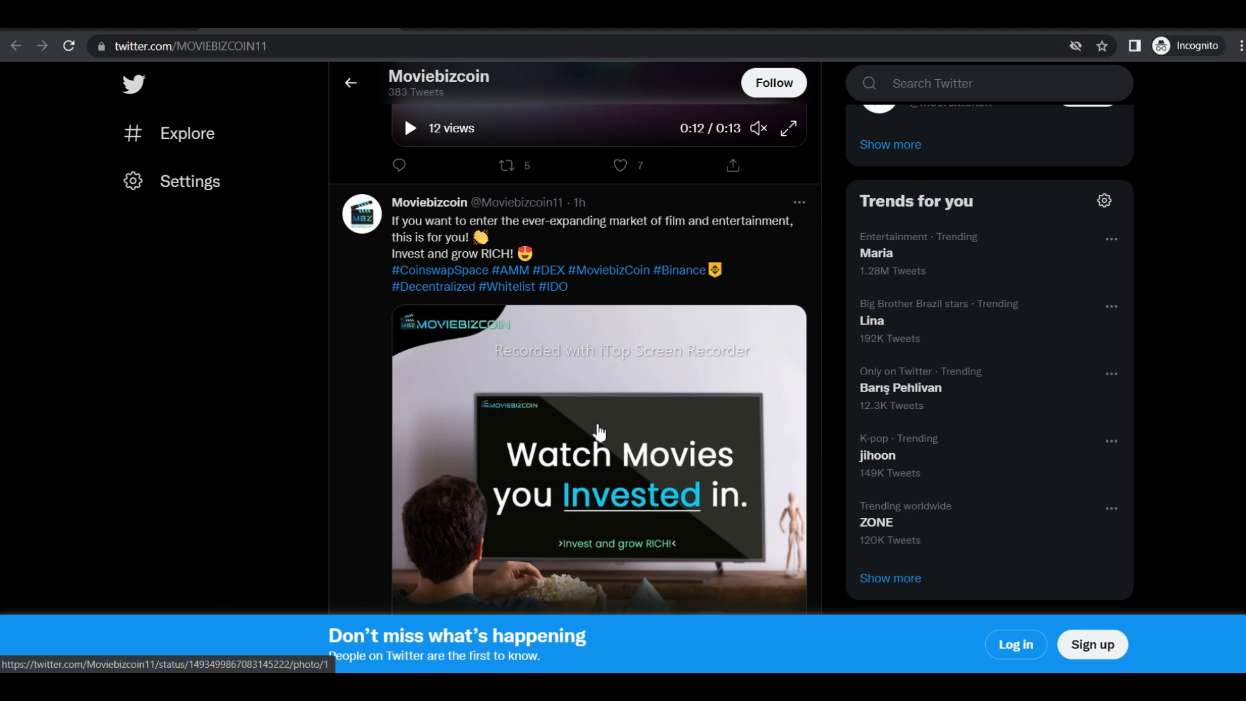
{"action": "scroll", "scroll_direction": "down", "scroll_amount": 3}
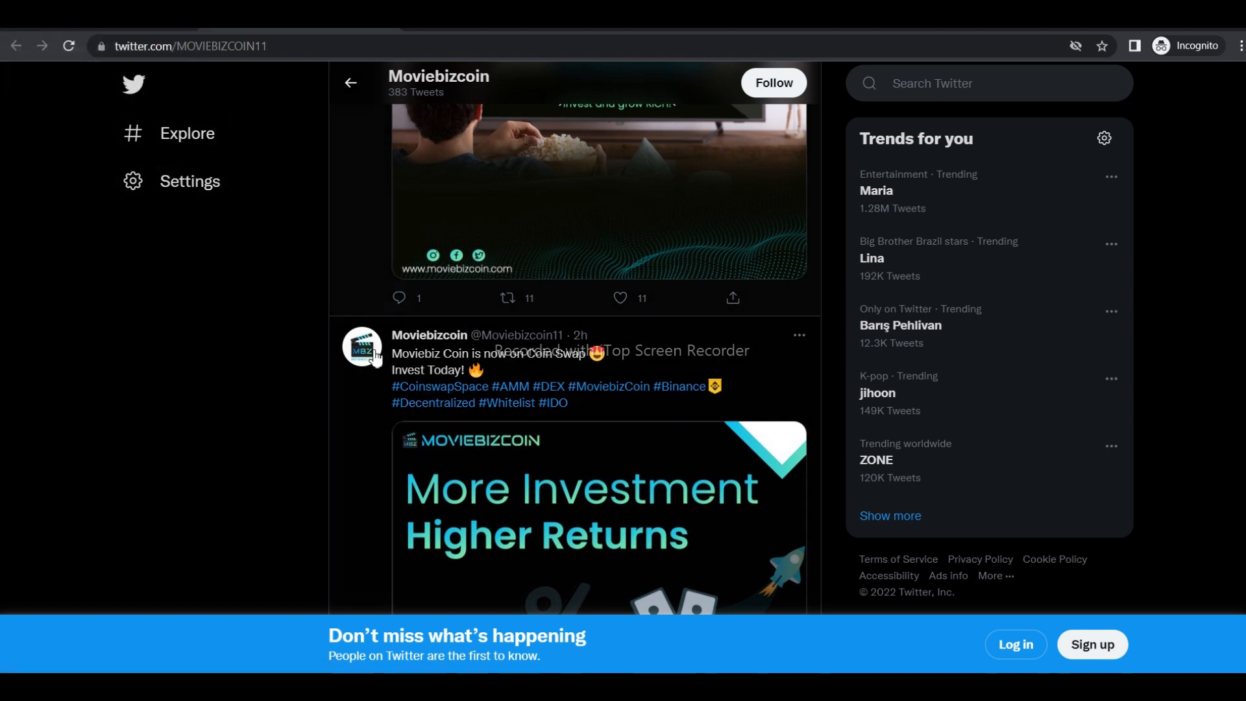
{"action": "scroll", "scroll_direction": "down", "scroll_amount": 3}
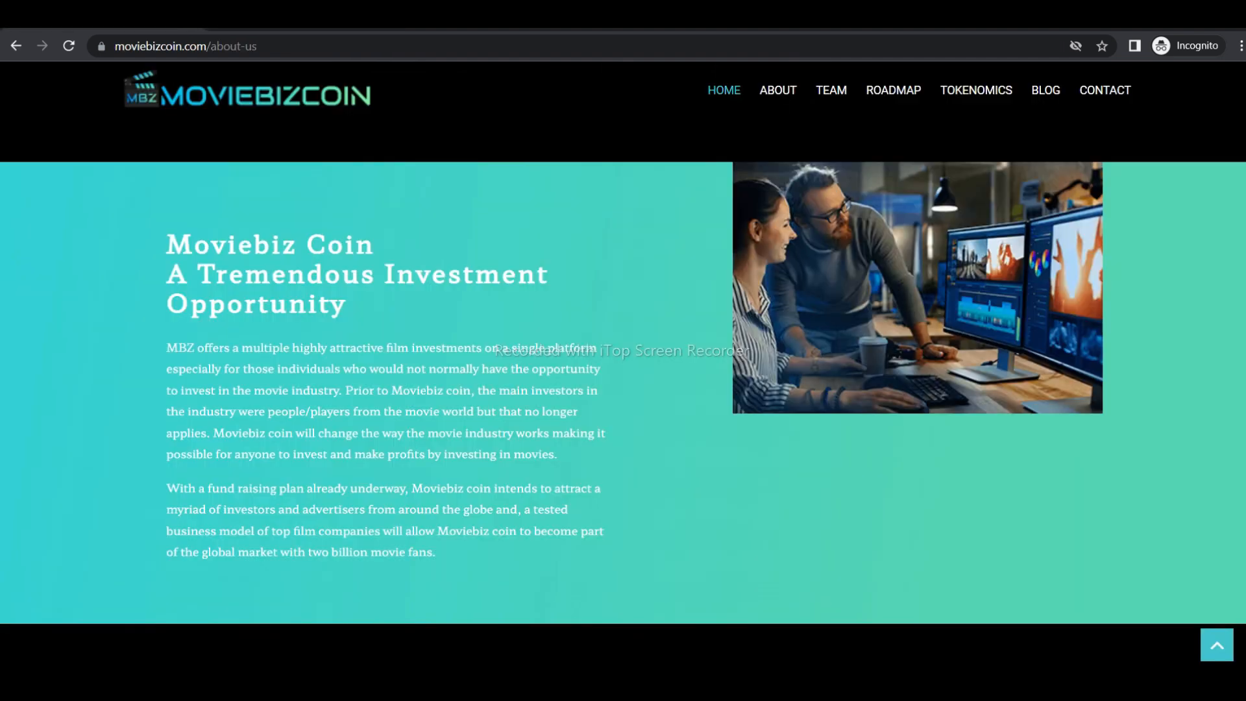
{"action": "scroll", "scroll_direction": "down", "scroll_amount": 3}
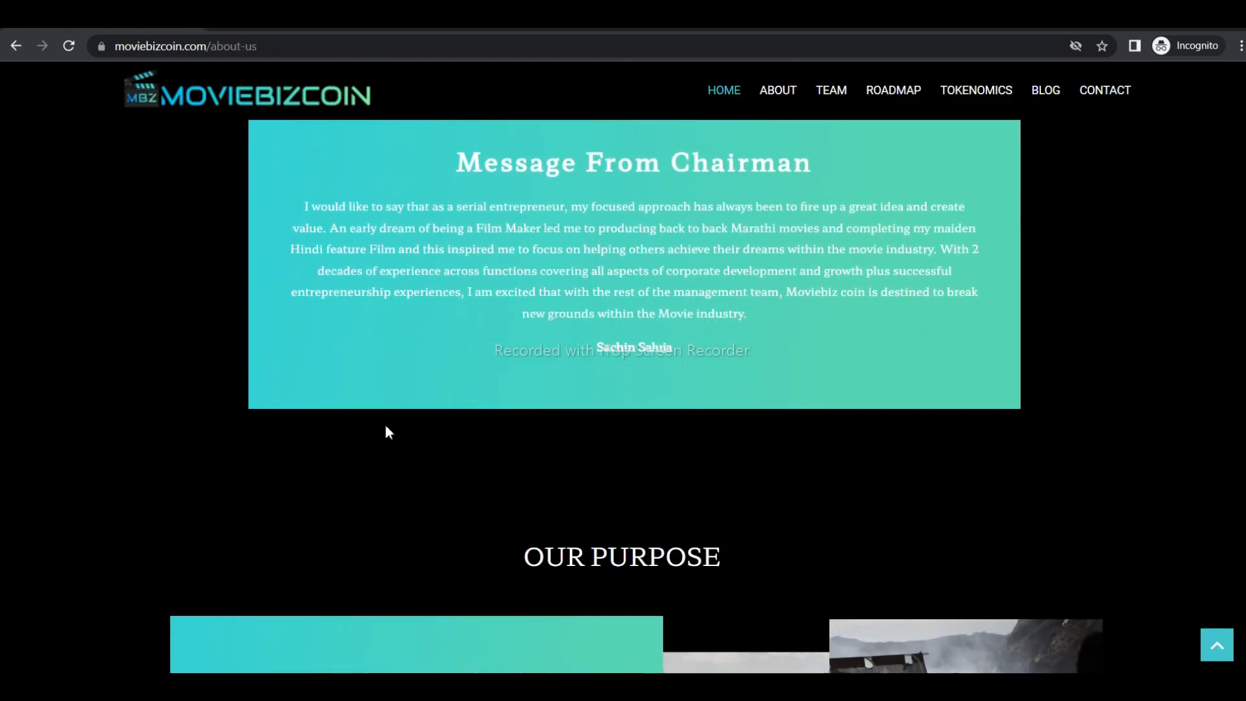
{"action": "scroll", "scroll_direction": "down", "scroll_amount": 3}
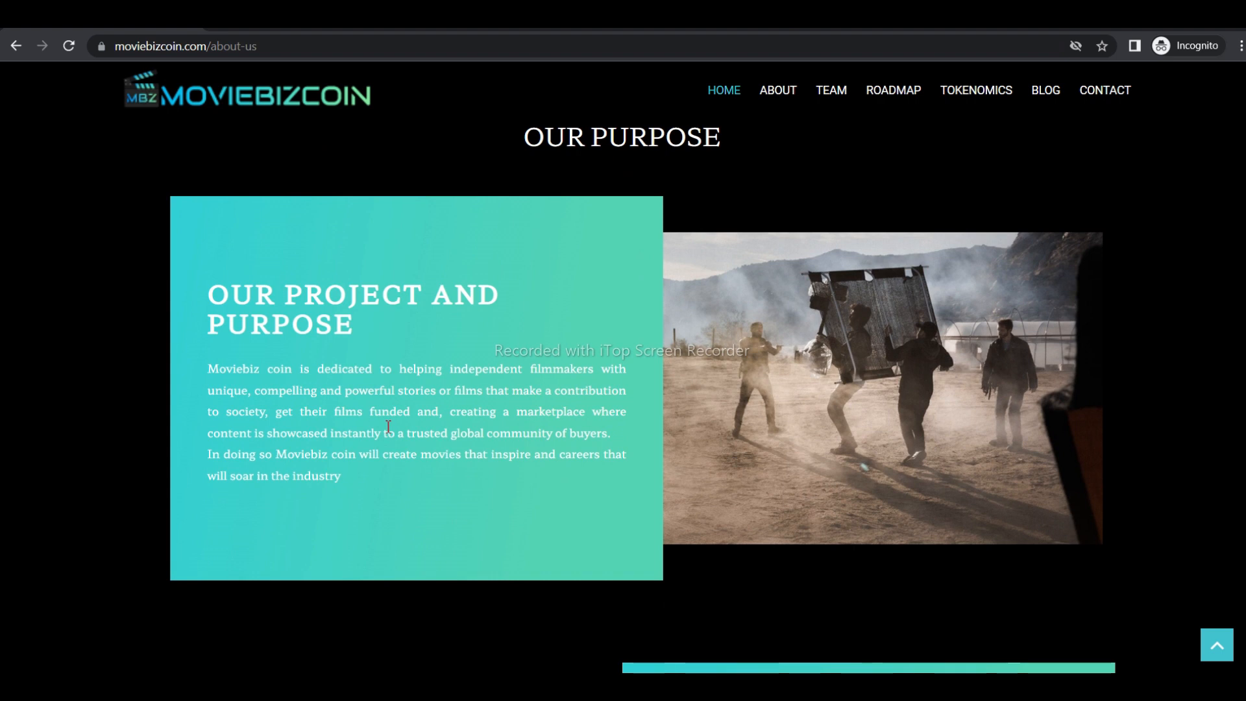
{"action": "mouse_move", "coordinate": [388, 462]}
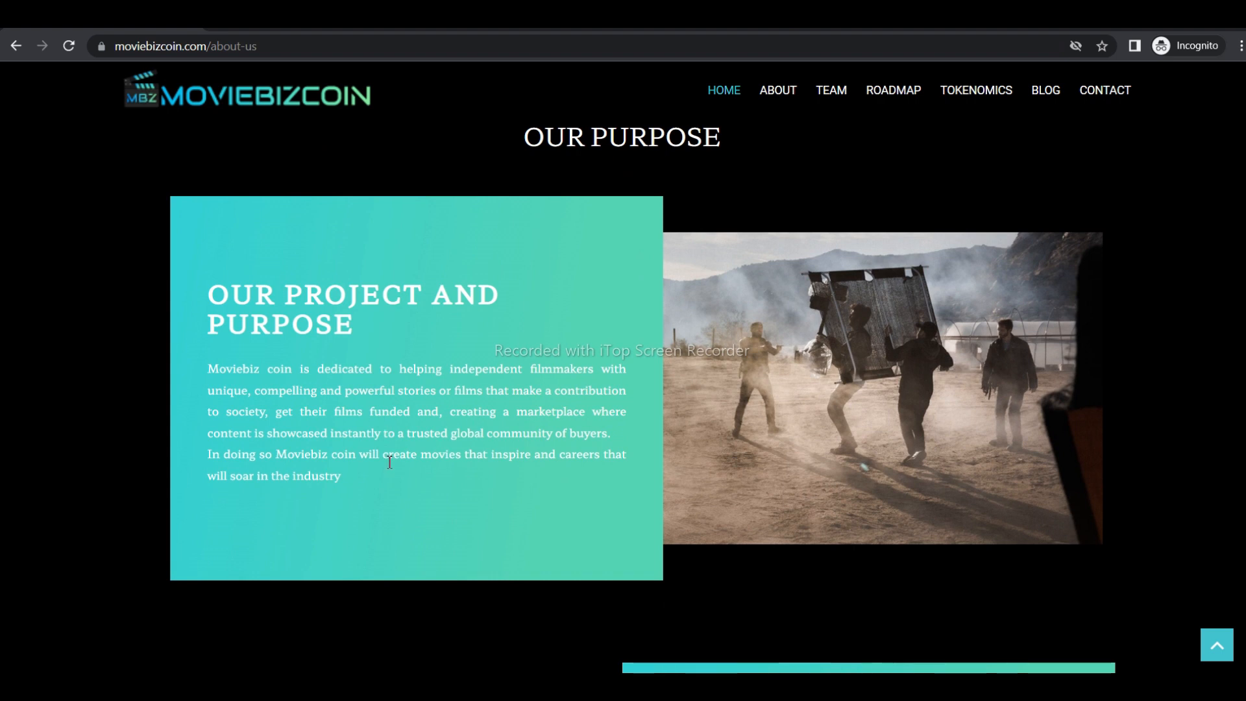